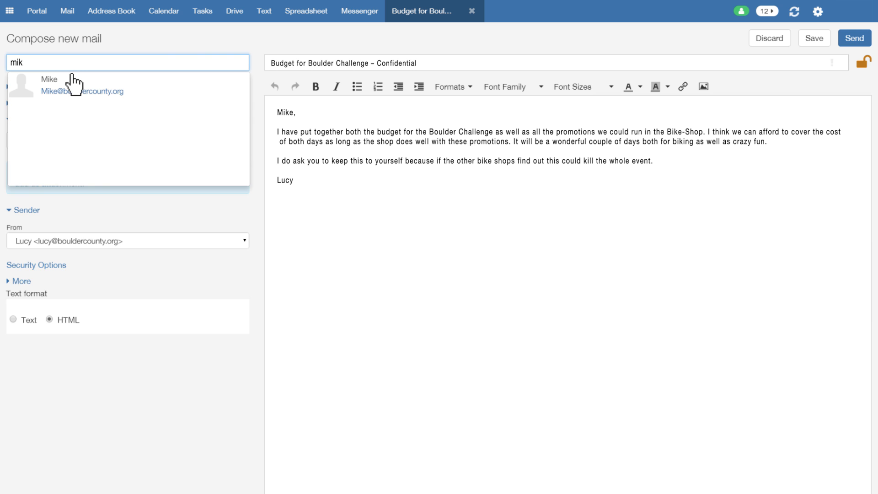
Step: Add Mike as the recipient of the Boulder Challenge budget email and enable encryption
left_click(69, 87)
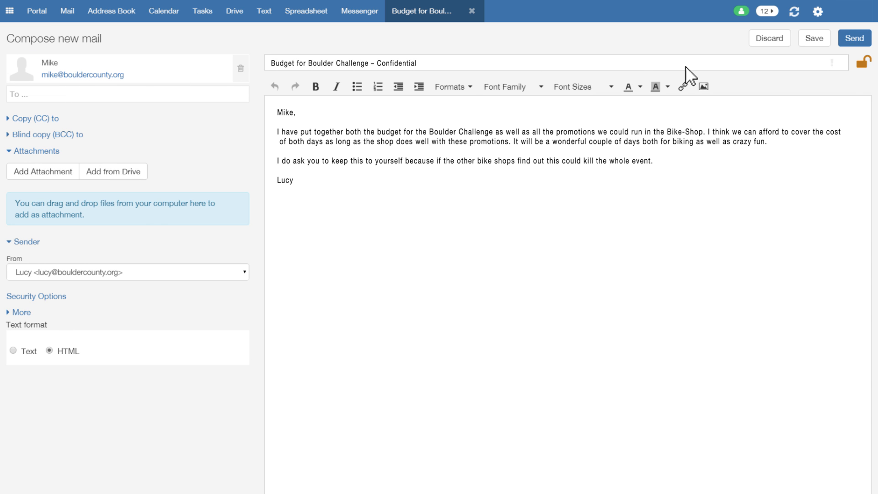
left_click(853, 38)
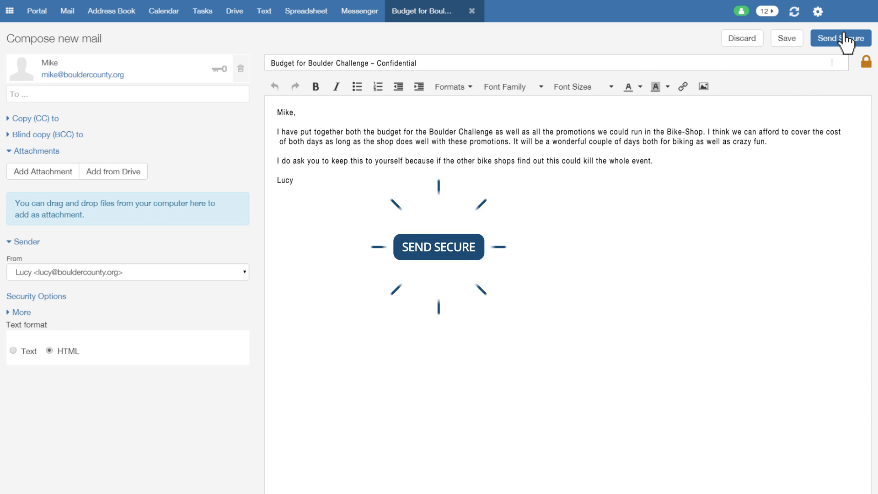